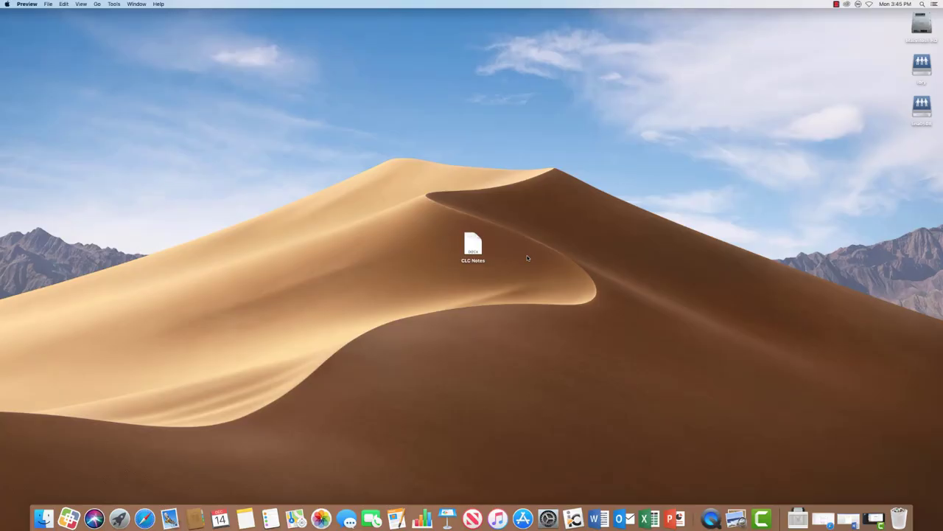
{"action": "mouse_move", "coordinate": [486, 266]}
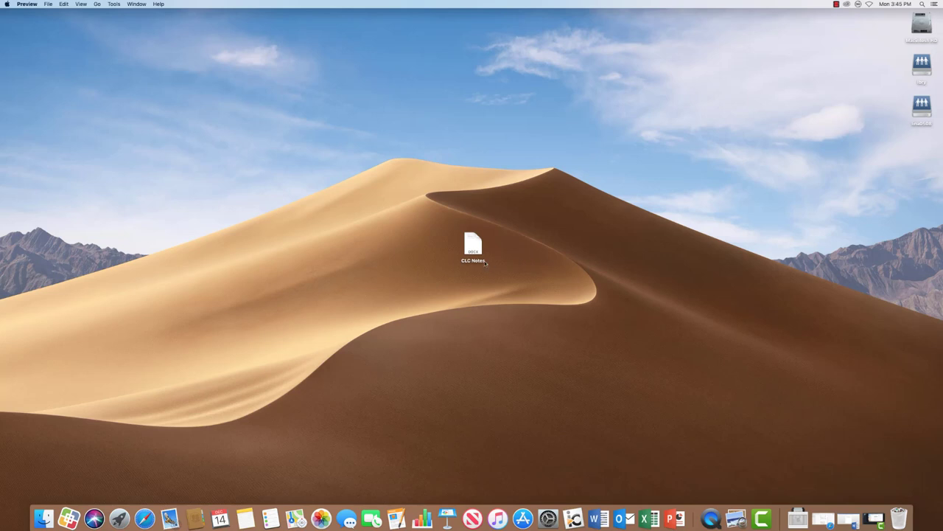
Open CLC Notes from the desktop in Word and show the File menu commands
{"action": "double_click", "coordinate": [473, 246]}
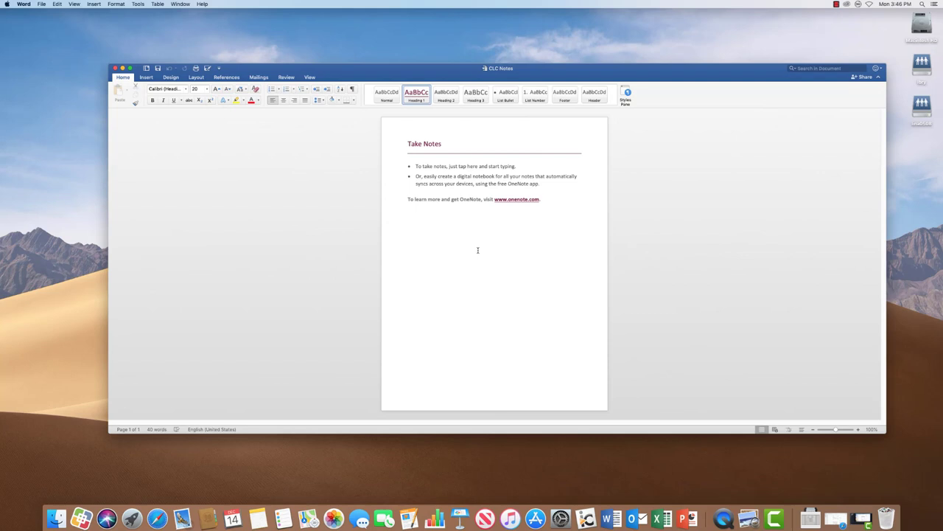
{"action": "left_click", "coordinate": [408, 143]}
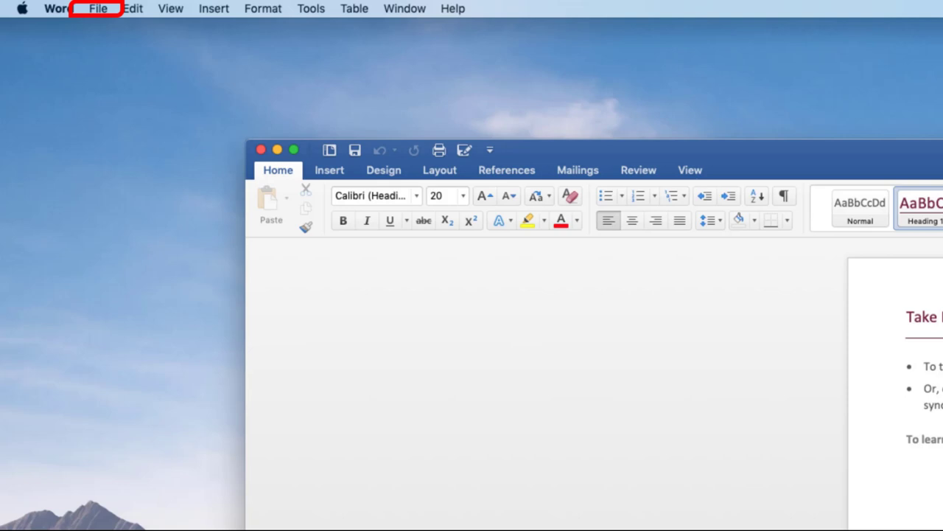
{"action": "left_click", "coordinate": [98, 8]}
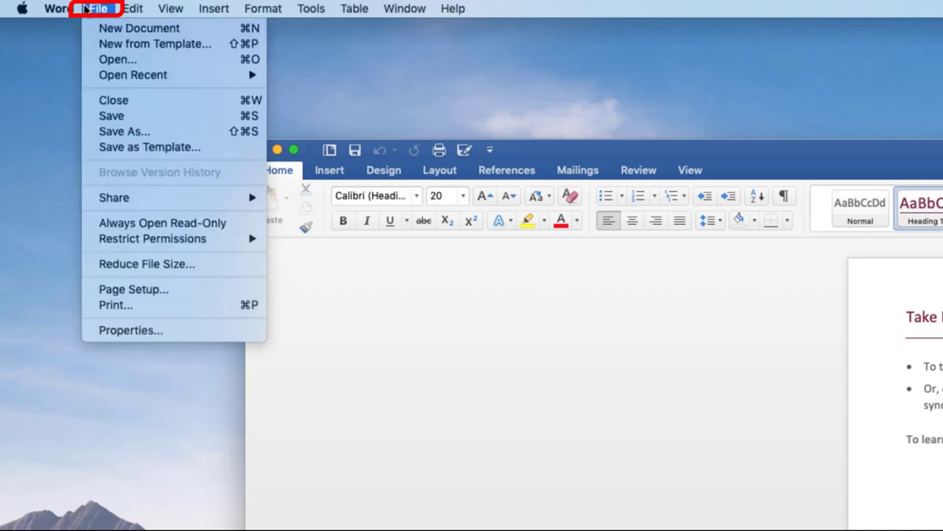
{"action": "mouse_move", "coordinate": [110, 116]}
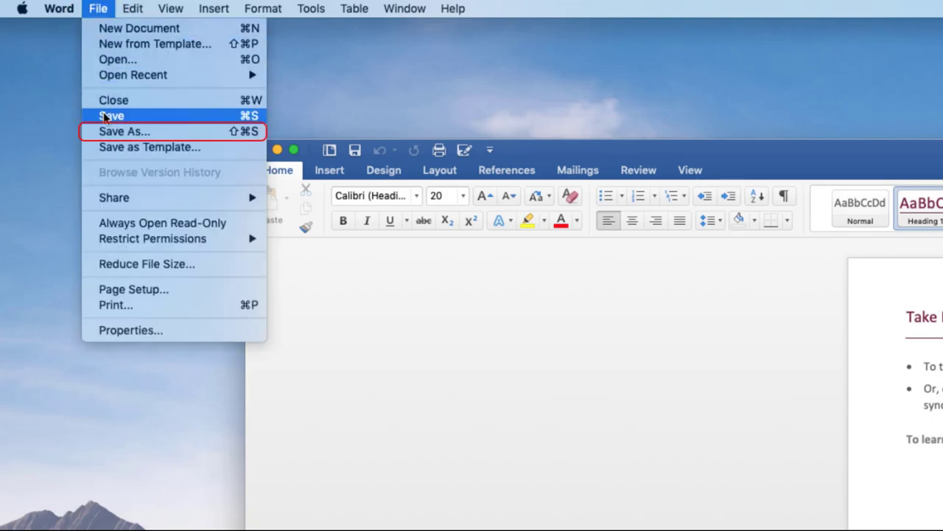
{"action": "mouse_move", "coordinate": [124, 131]}
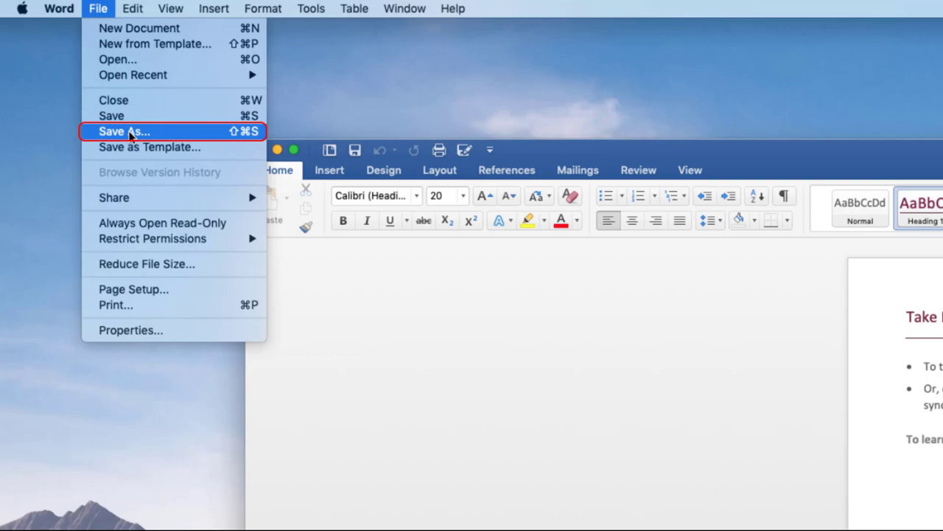
Save As PDF with Best for printing and export CLC Notes to the Desktop
{"action": "left_click", "coordinate": [123, 131]}
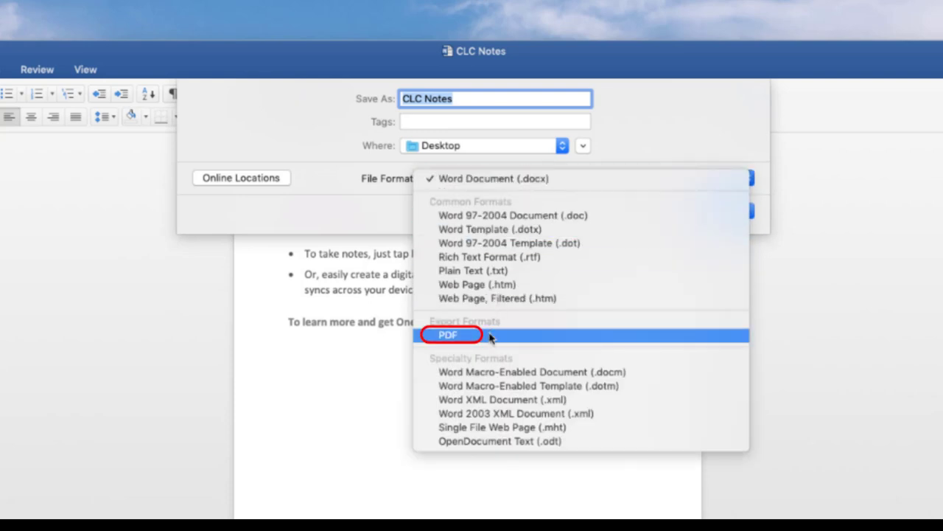
{"action": "left_click", "coordinate": [448, 334]}
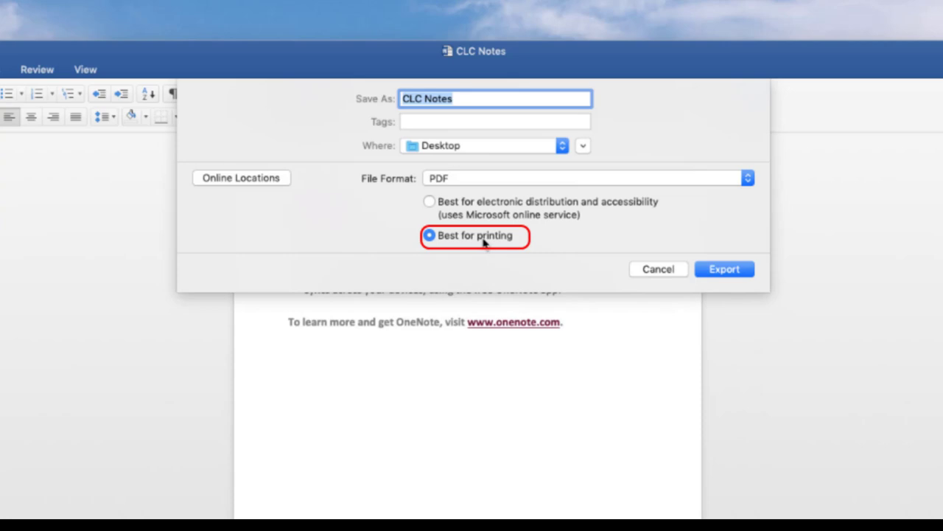
{"action": "mouse_move", "coordinate": [484, 122]}
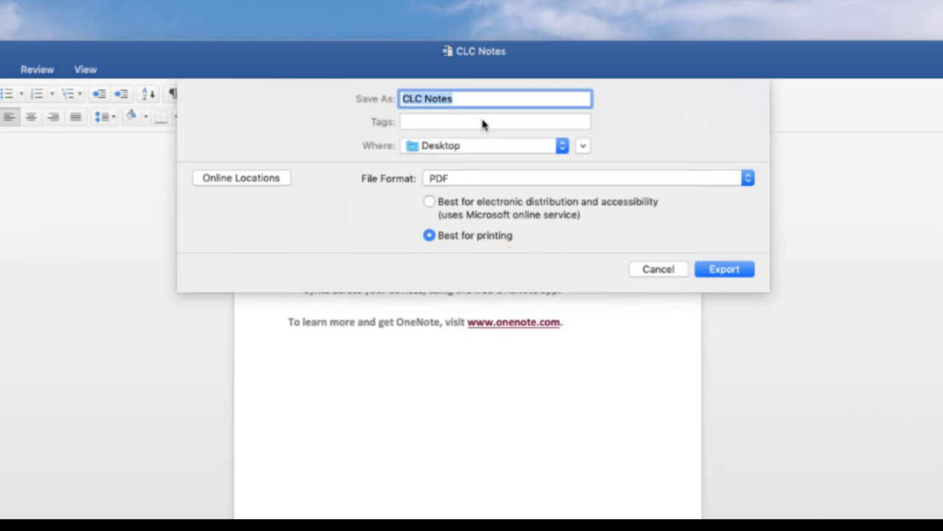
{"action": "left_click", "coordinate": [495, 98]}
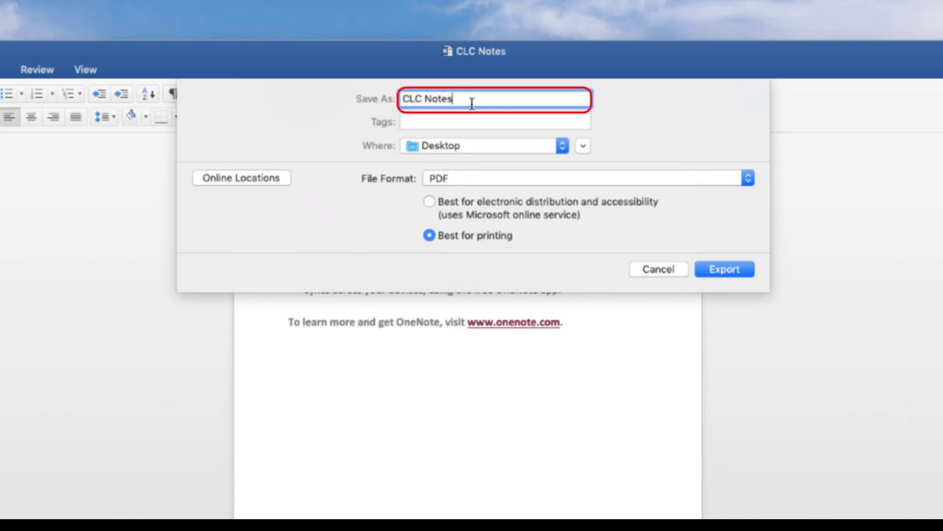
{"action": "mouse_move", "coordinate": [484, 153]}
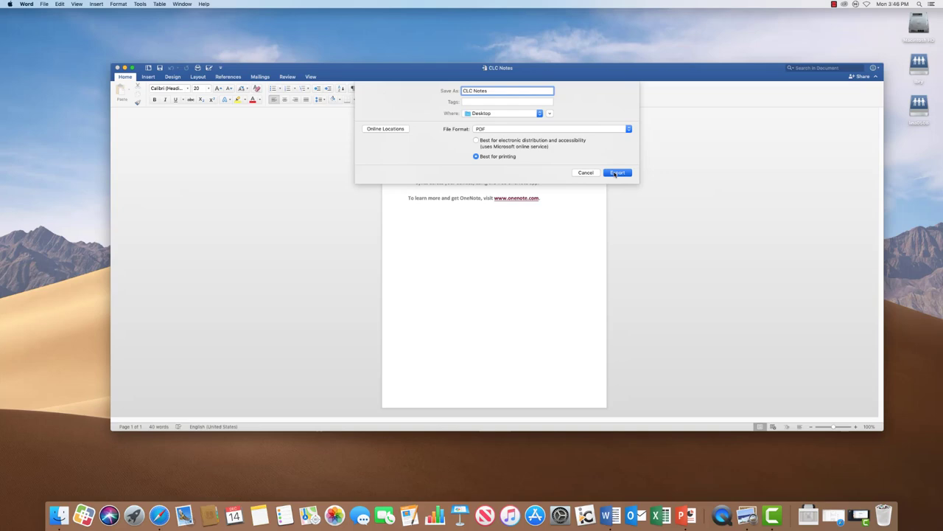
{"action": "left_click", "coordinate": [617, 172]}
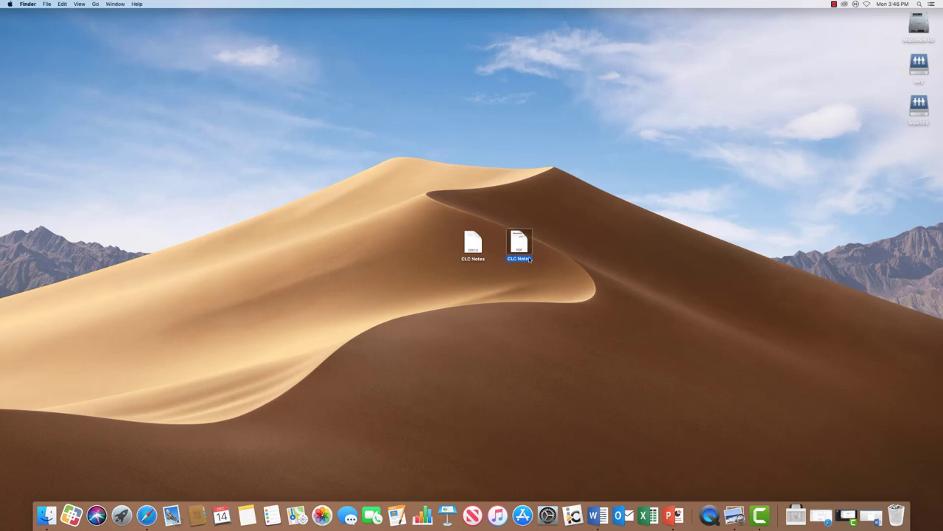
Open the exported CLC Notes PDF from the desktop in Preview
{"action": "double_click", "coordinate": [519, 243]}
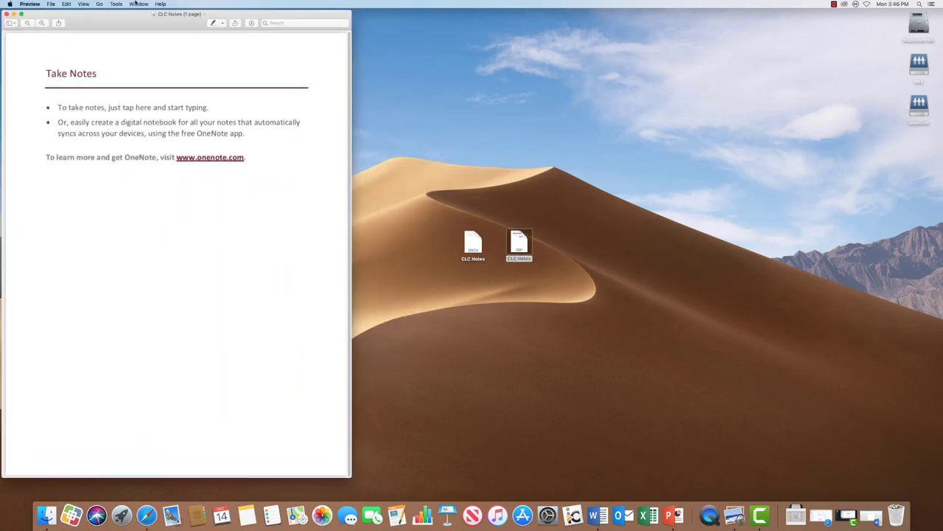